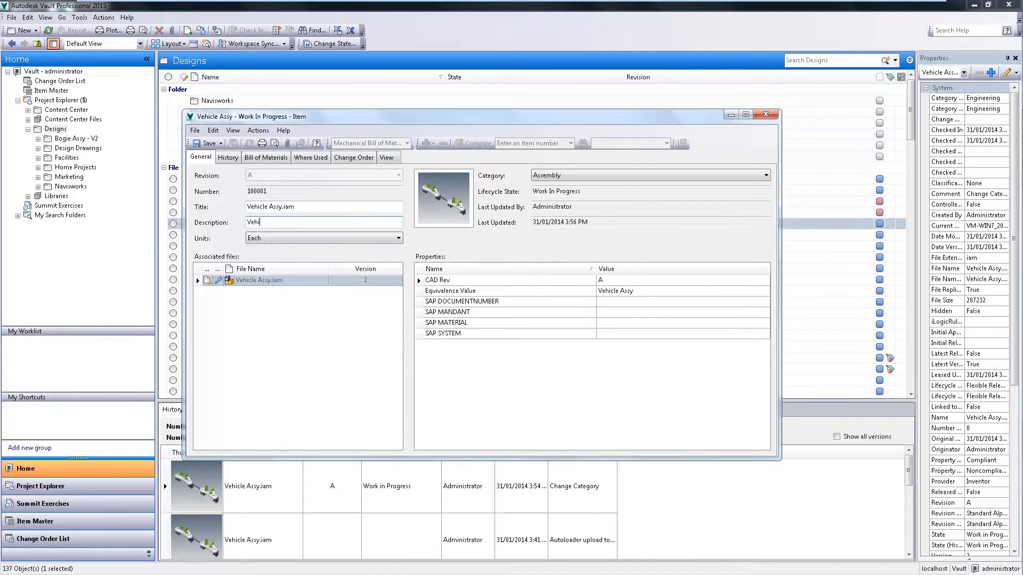
Step: Show the Vehicle Assy bill of materials, include the Bogie Assy row and expand it
{"action": "left_click", "coordinate": [265, 157]}
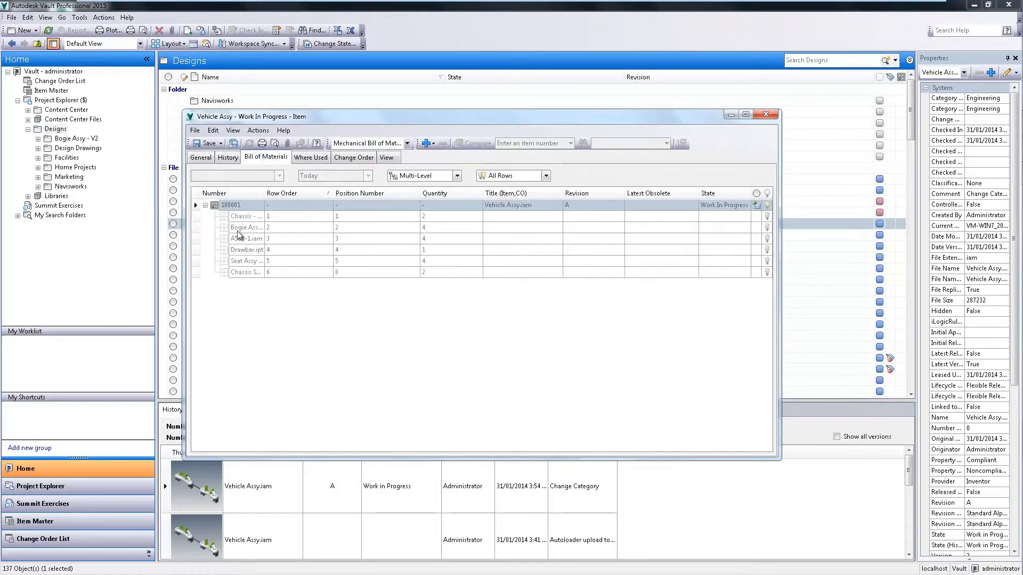
{"action": "left_click", "coordinate": [244, 227]}
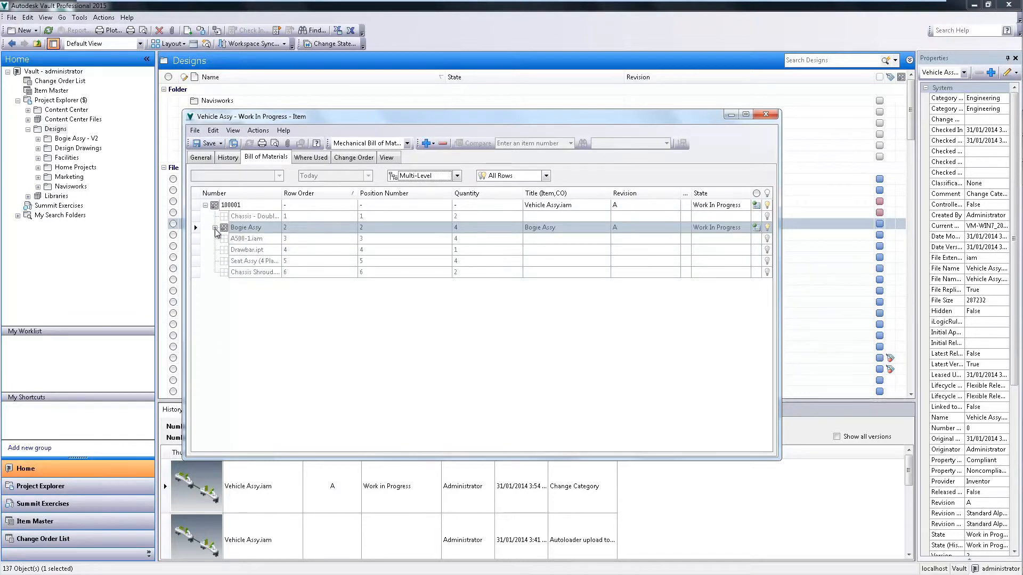
{"action": "left_click", "coordinate": [214, 227]}
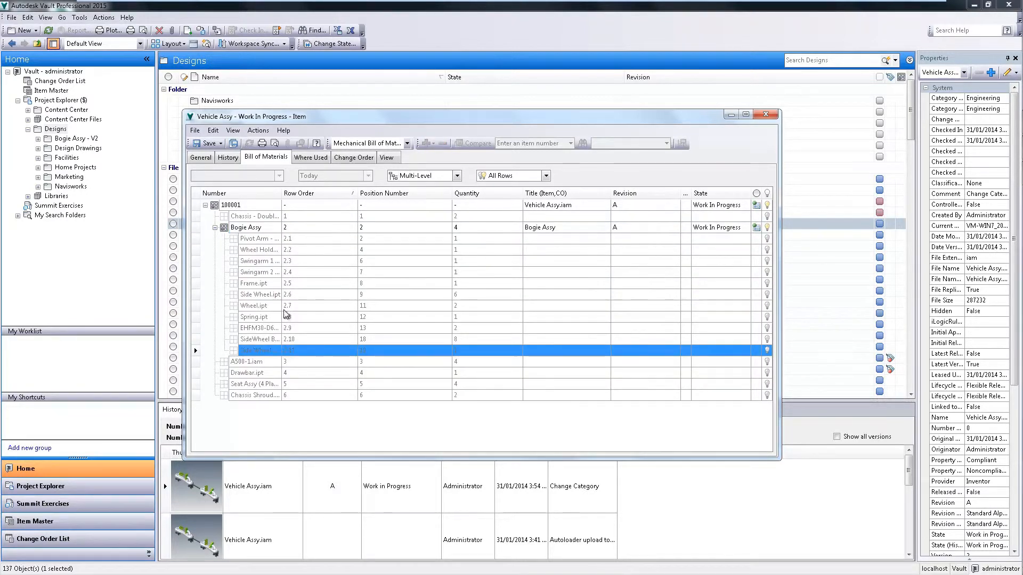
Step: Turn on the Bogie Assy component rows and bring up row options for EHFM30-D616Y-Y4
{"action": "right_click", "coordinate": [284, 314]}
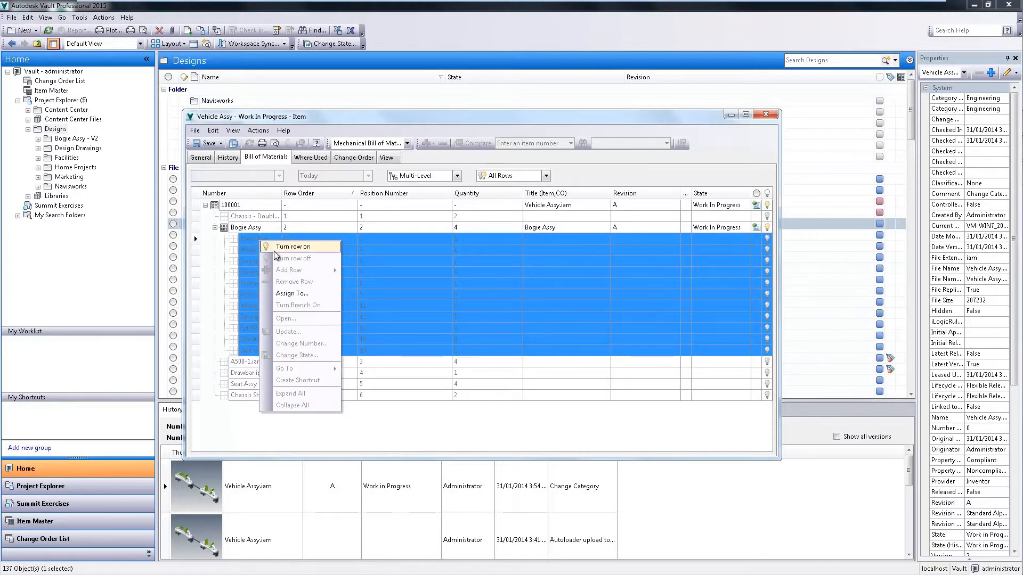
{"action": "left_click", "coordinate": [294, 246]}
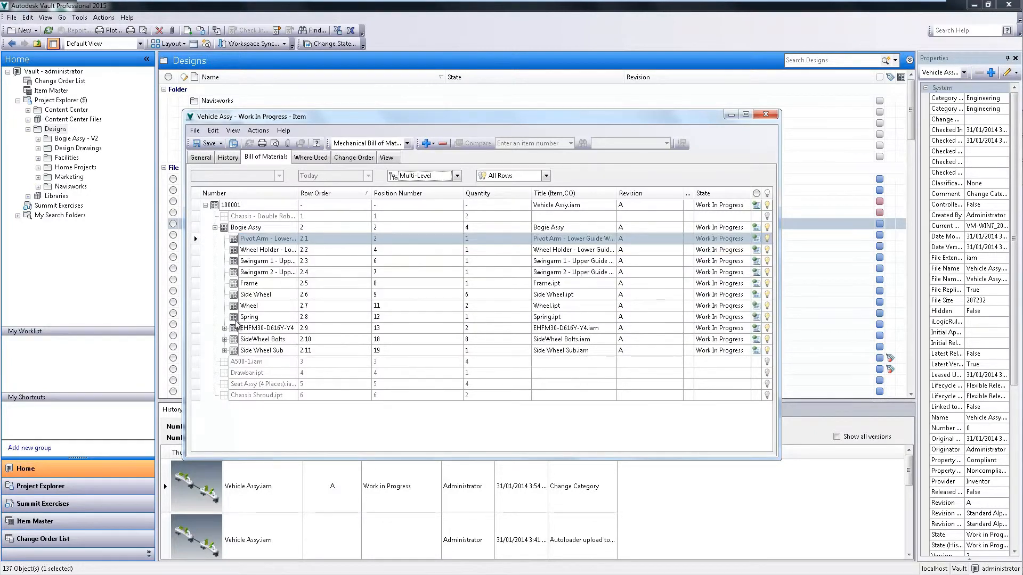
{"action": "right_click", "coordinate": [249, 306]}
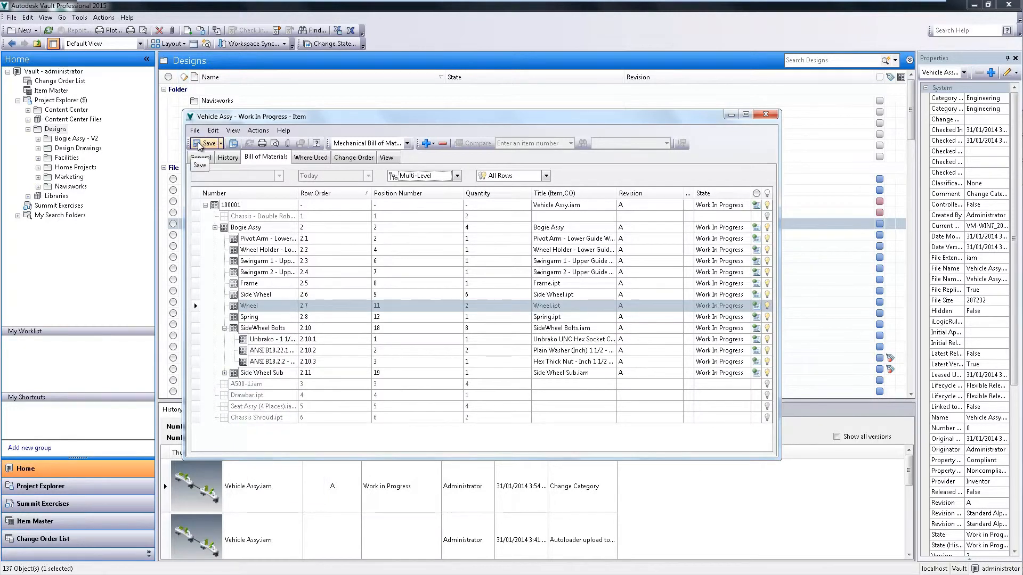
Step: Save the bill, then set plain washer quantity 3 and hex thick nut quantity 2
{"action": "left_click", "coordinate": [207, 143]}
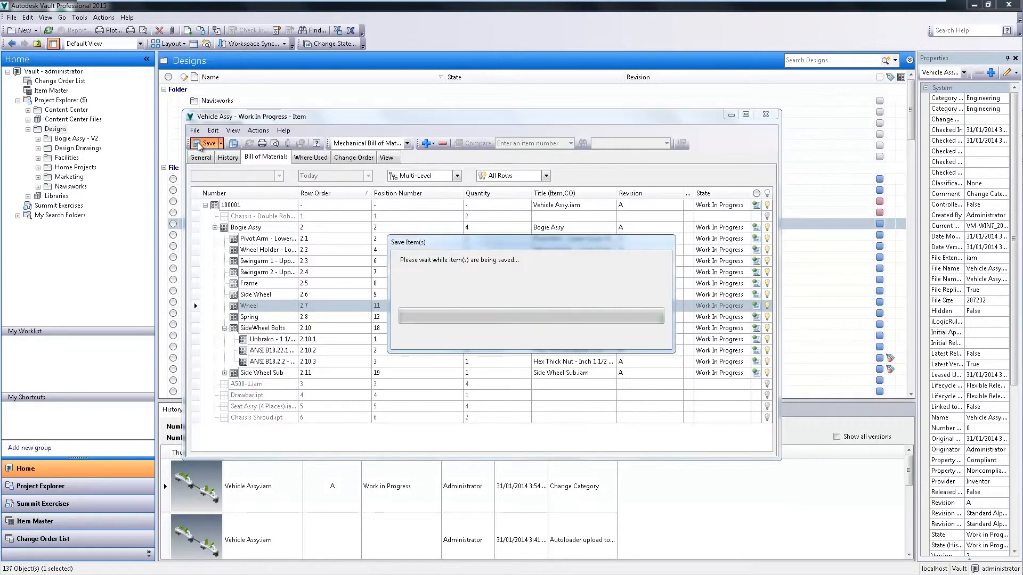
{"action": "left_click", "coordinate": [204, 143]}
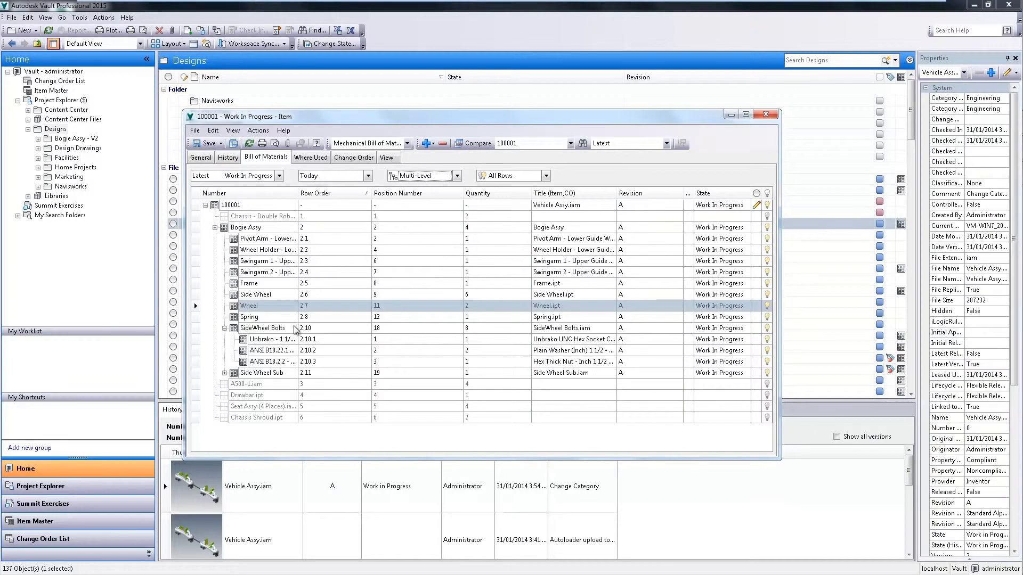
{"action": "left_click", "coordinate": [457, 361]}
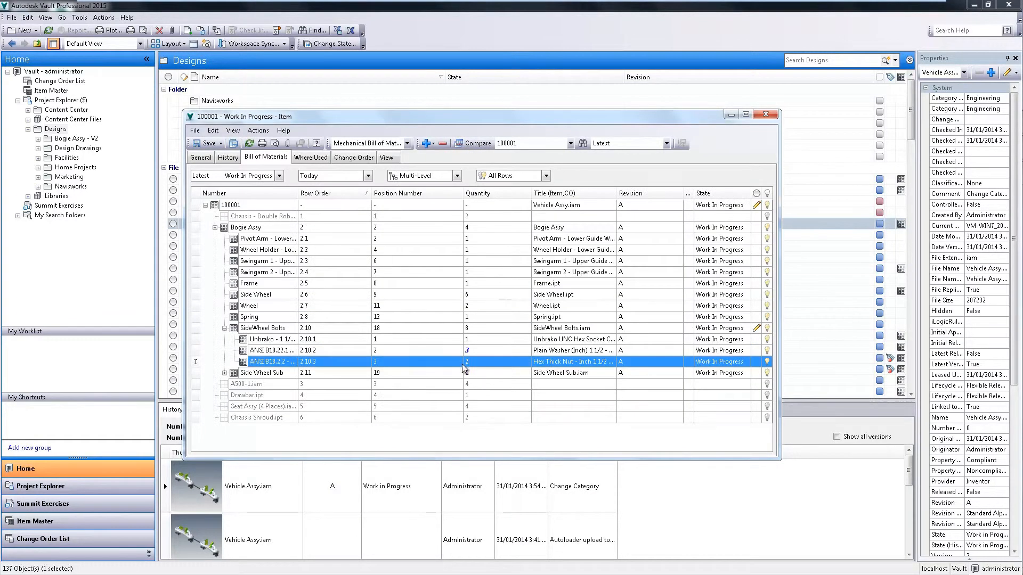
{"action": "left_click", "coordinate": [261, 282]}
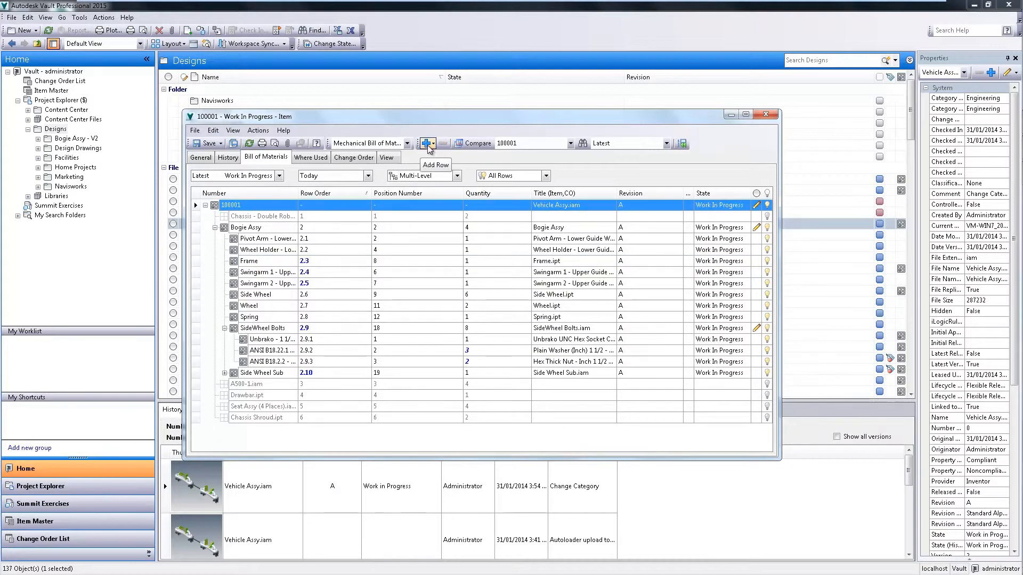
Step: Add new item row 100002 to the Vehicle Assy bill and open it
{"action": "left_click", "coordinate": [427, 143]}
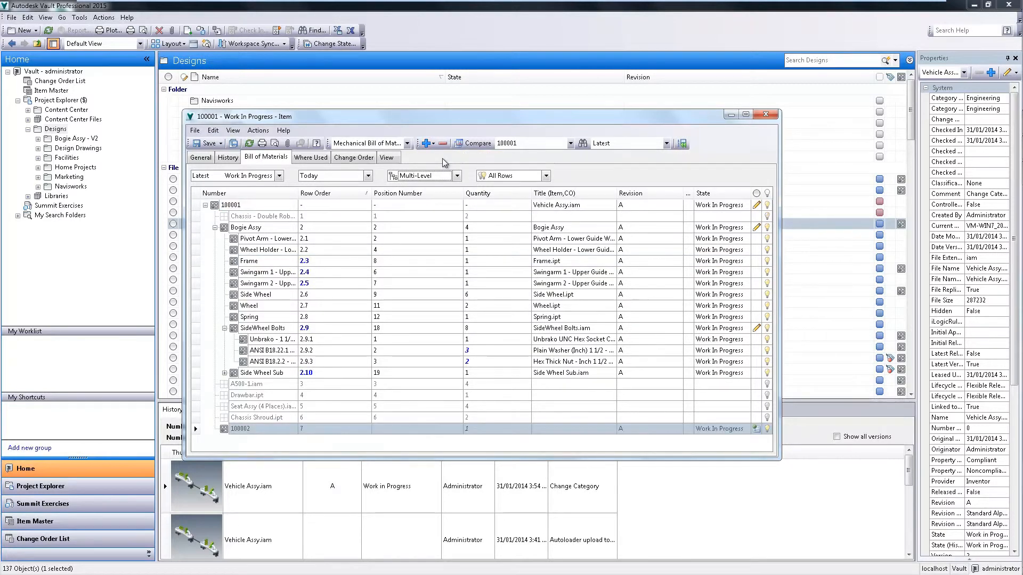
{"action": "left_click", "coordinate": [261, 429]}
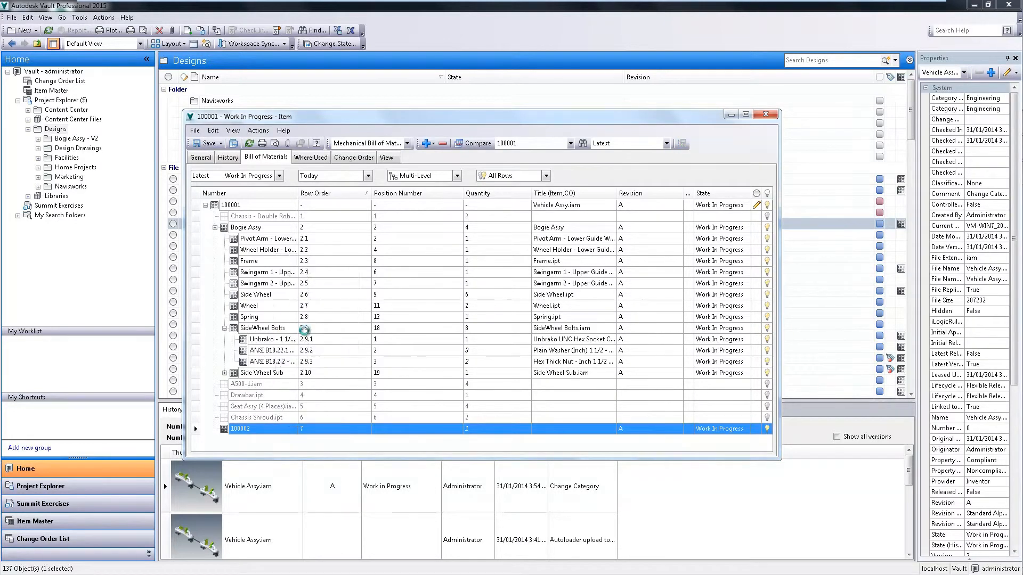
{"action": "double_click", "coordinate": [241, 428]}
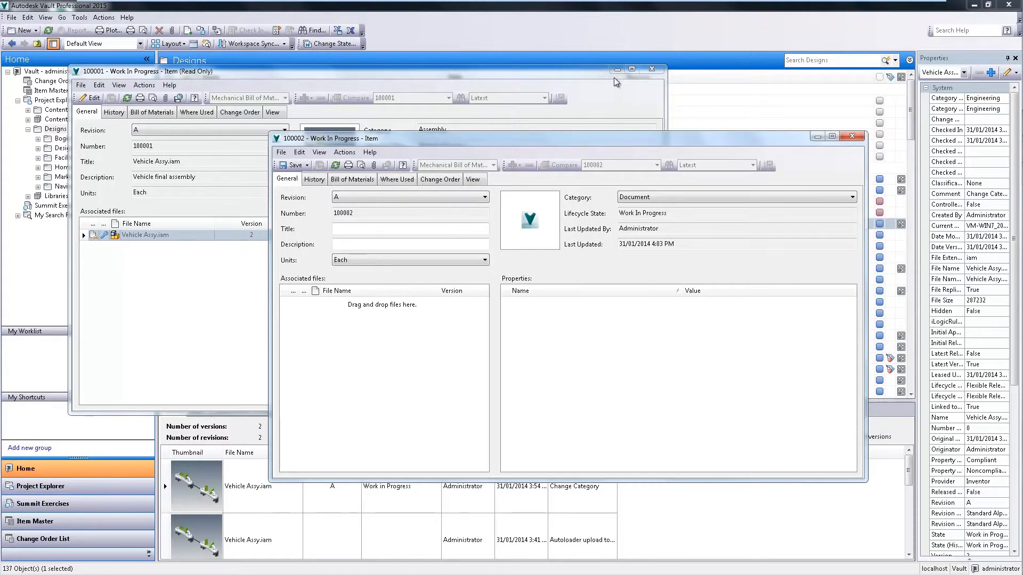
Step: Minimize the item 100001 window to reach the file list
{"action": "left_click", "coordinate": [652, 70]}
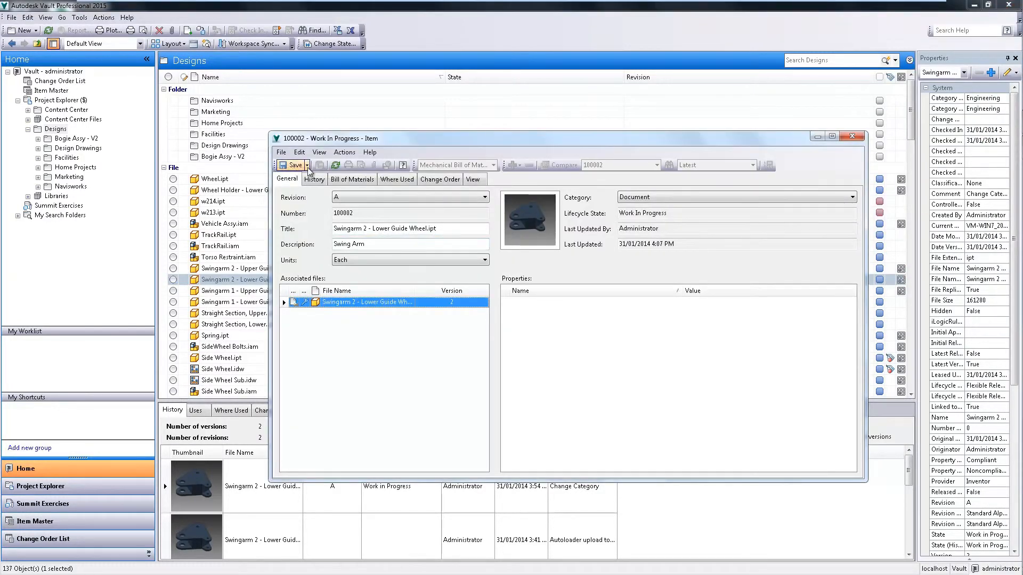
Step: Save item 100002 and view the 100001 bill listing Swingarm 2 - Lower Guide Wheel
{"action": "left_click", "coordinate": [851, 136]}
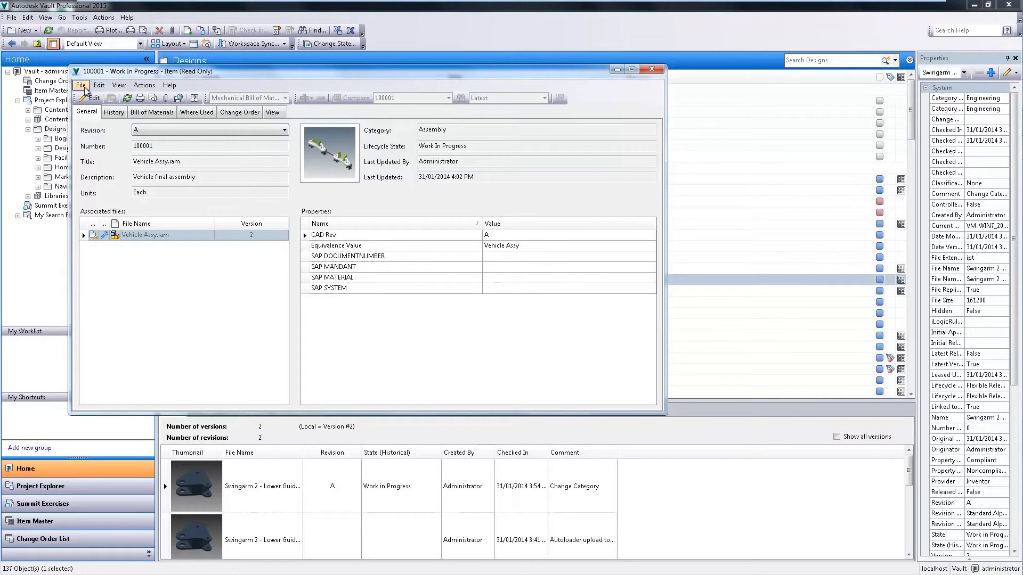
{"action": "left_click", "coordinate": [81, 84]}
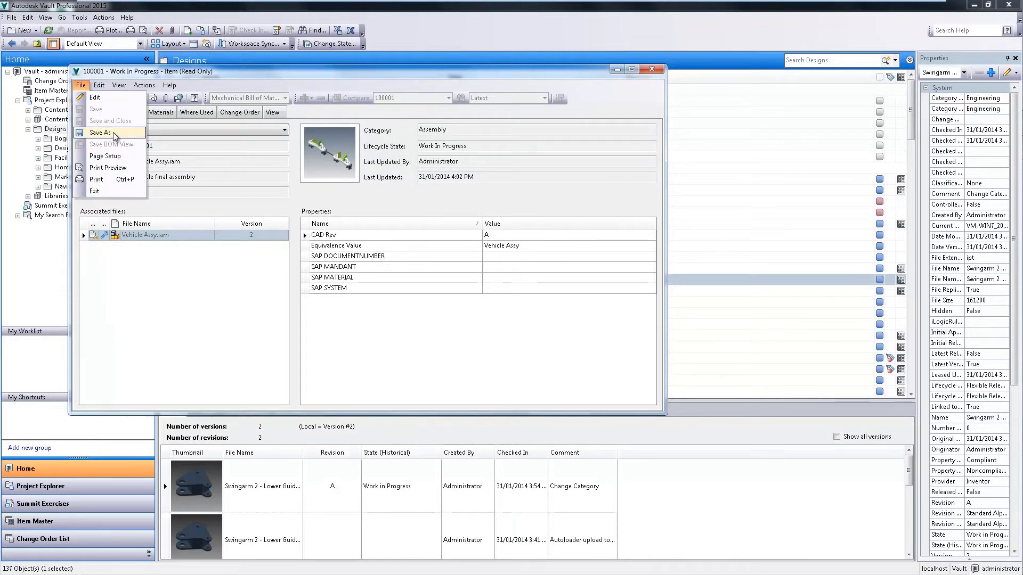
{"action": "left_click", "coordinate": [151, 111]}
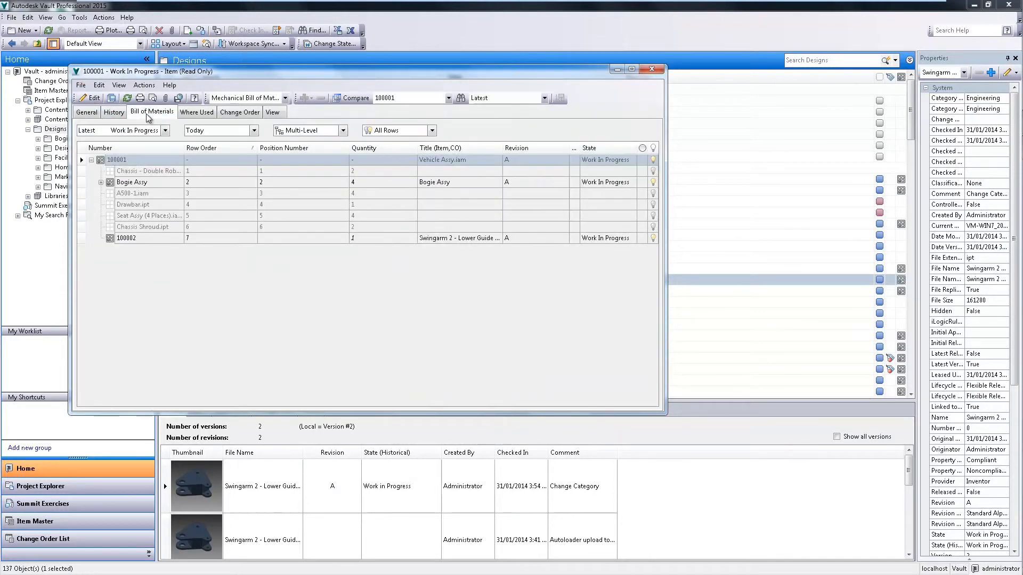